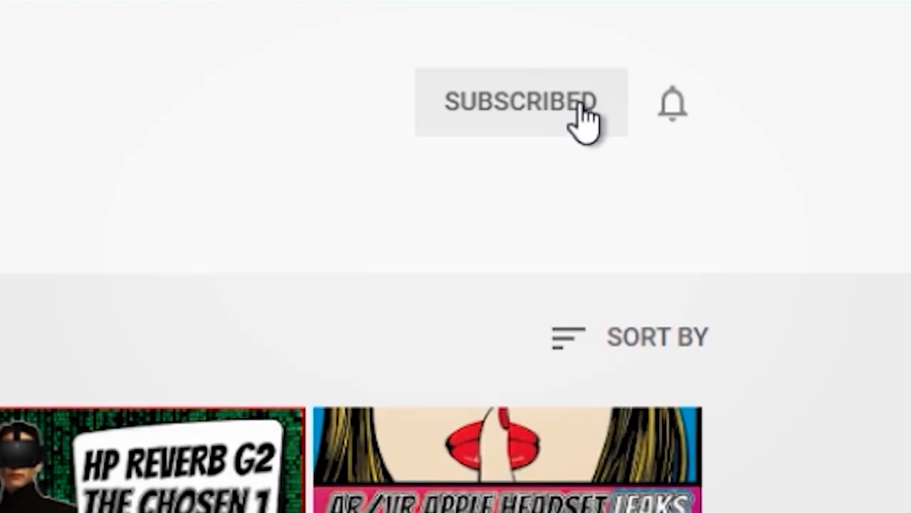
mouse_move(672, 106)
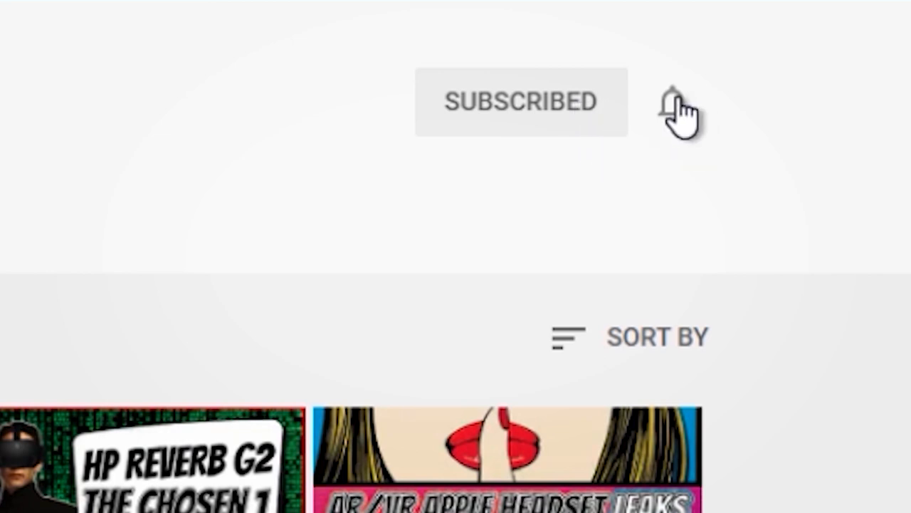
- Switch Developer Mode to ON under Options > General > Developers
left_click(672, 103)
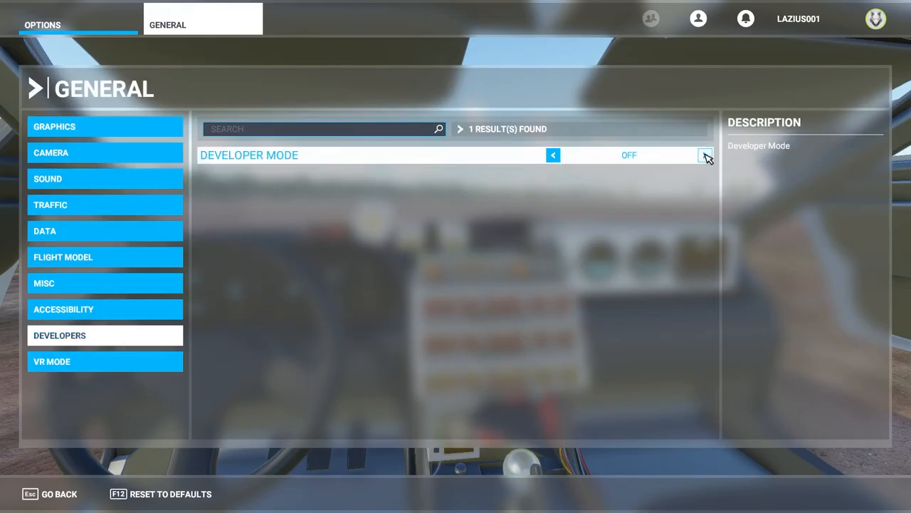
left_click(705, 154)
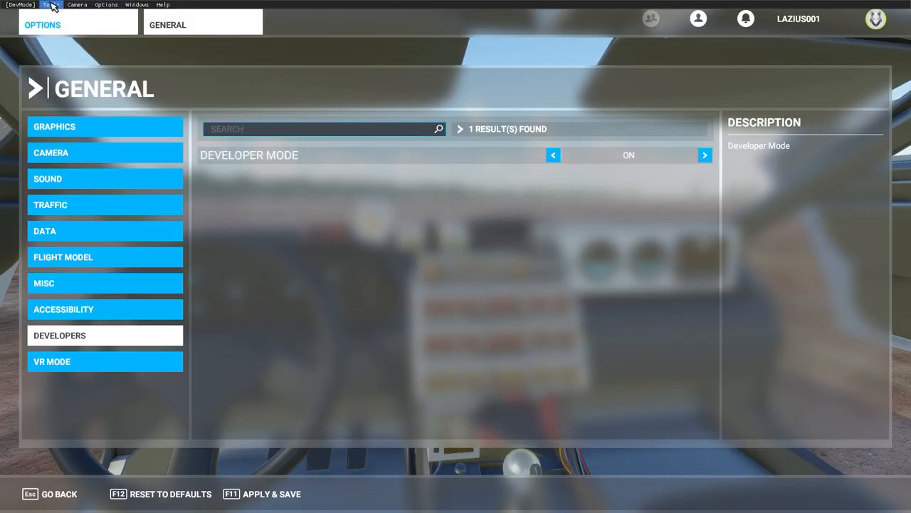
- Read the Community path D:\WFM\Community in the Virtual File System tool, then Apply & Save
left_click(51, 6)
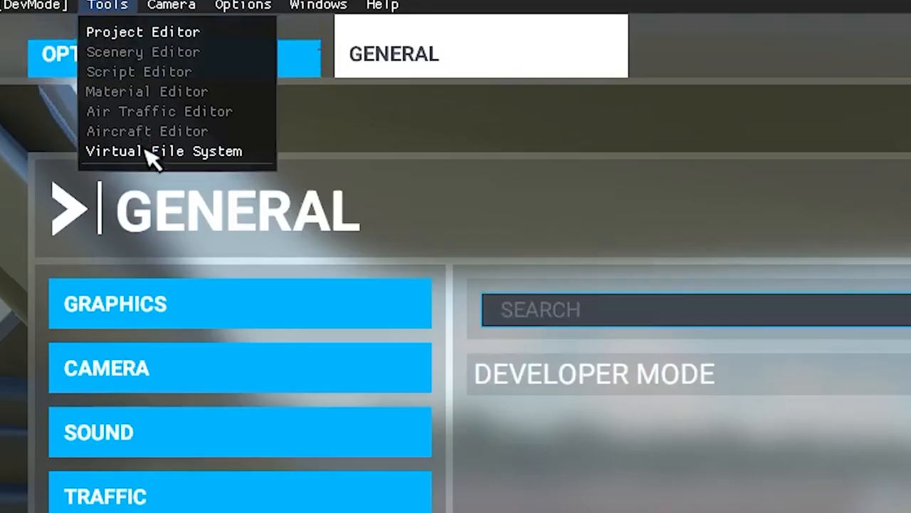
mouse_move(178, 151)
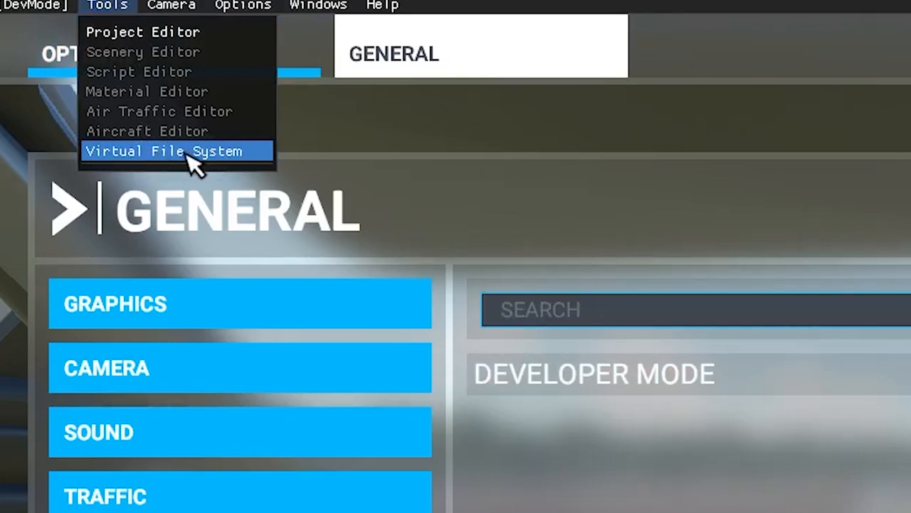
left_click(176, 151)
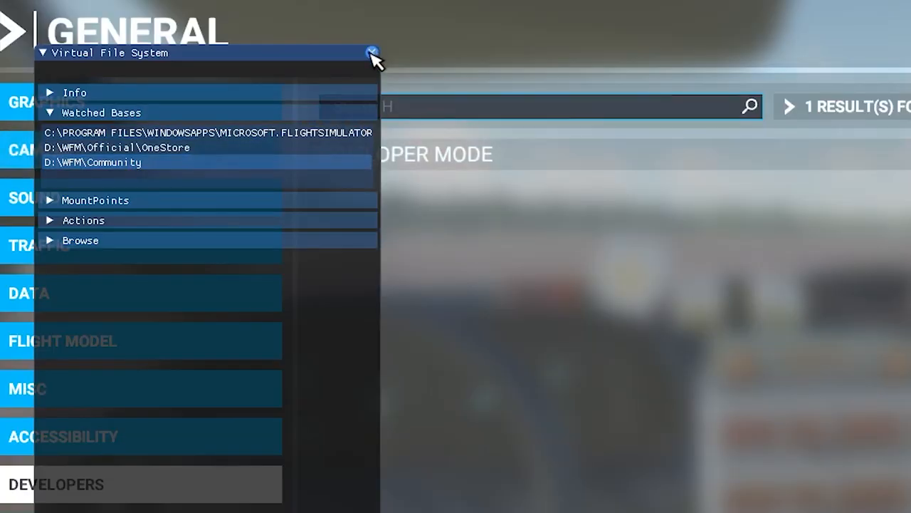
left_click(371, 52)
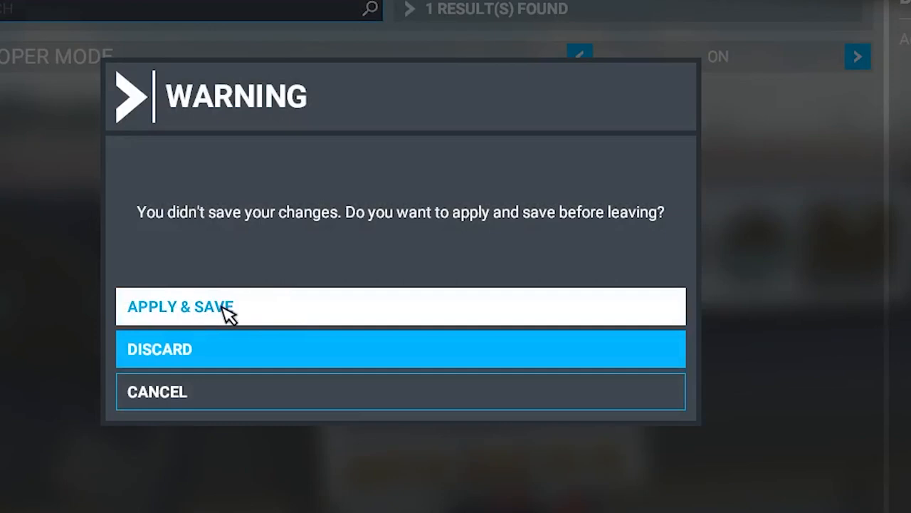
left_click(179, 306)
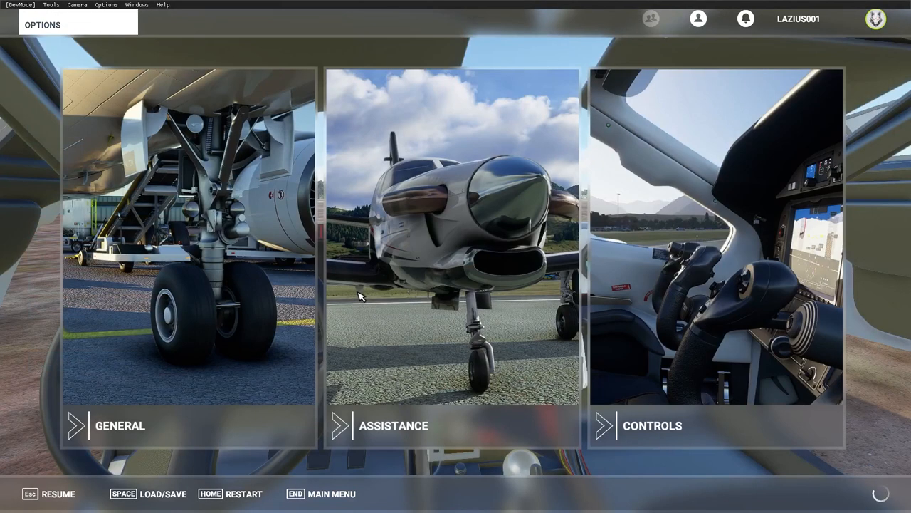
mouse_move(342, 308)
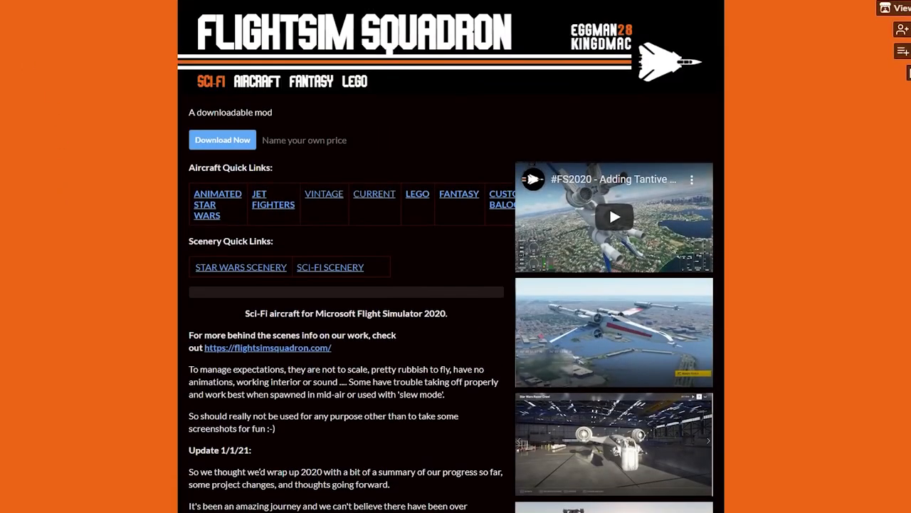
mouse_move(182, 160)
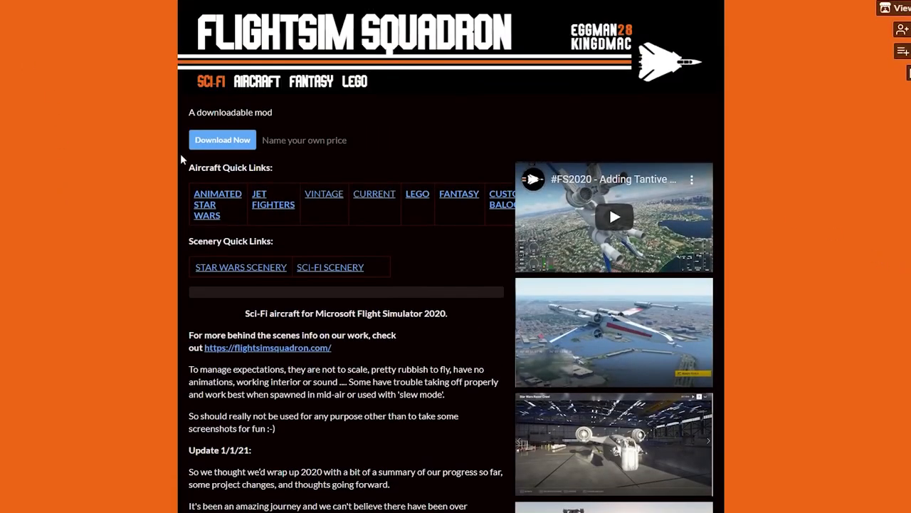
mouse_move(528, 208)
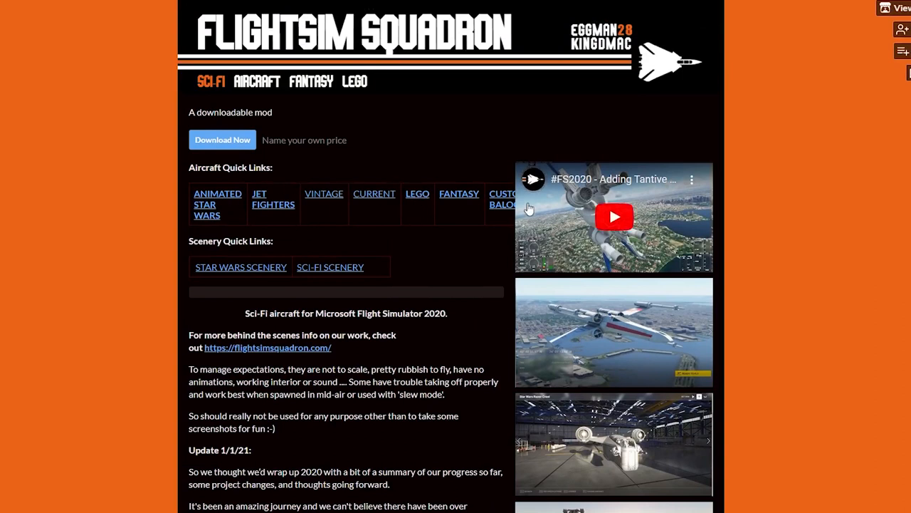
- Start the Download Now for the Flight Sim Squadron sci-fi mod collection
scroll("down", 3)
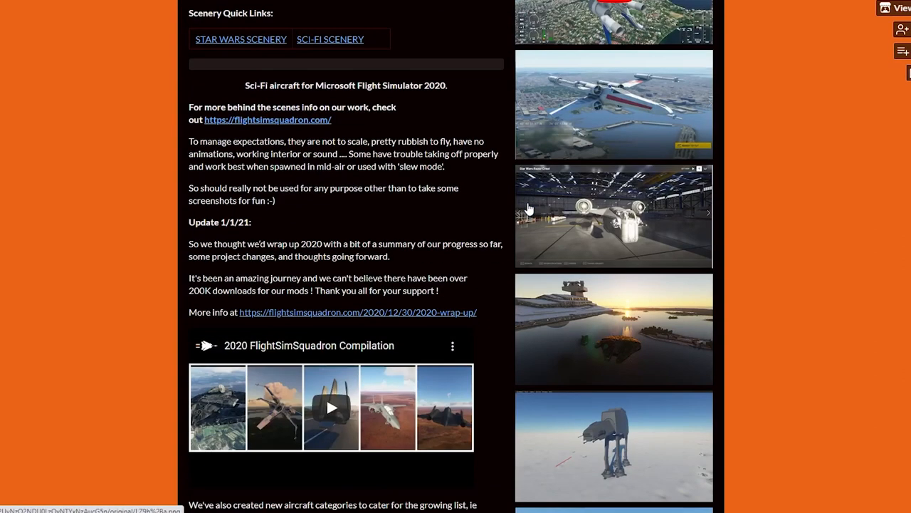
scroll("down", 3)
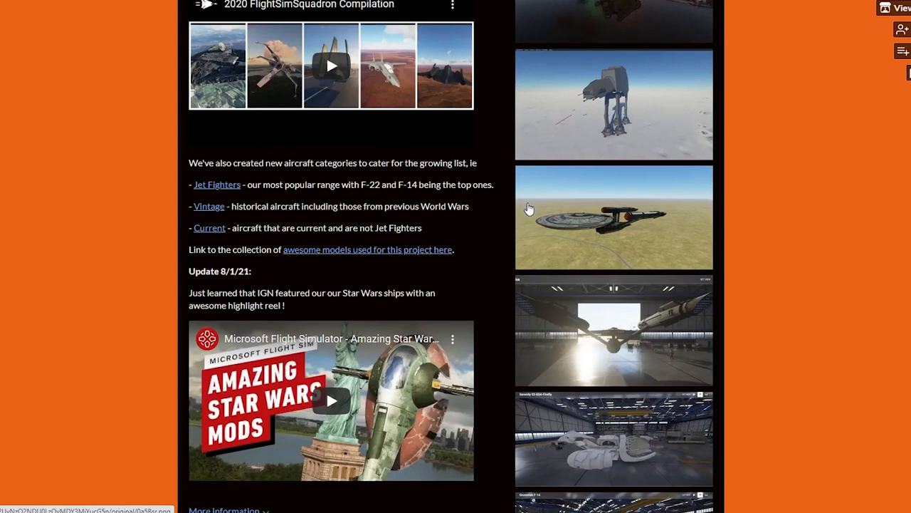
scroll("down", 3)
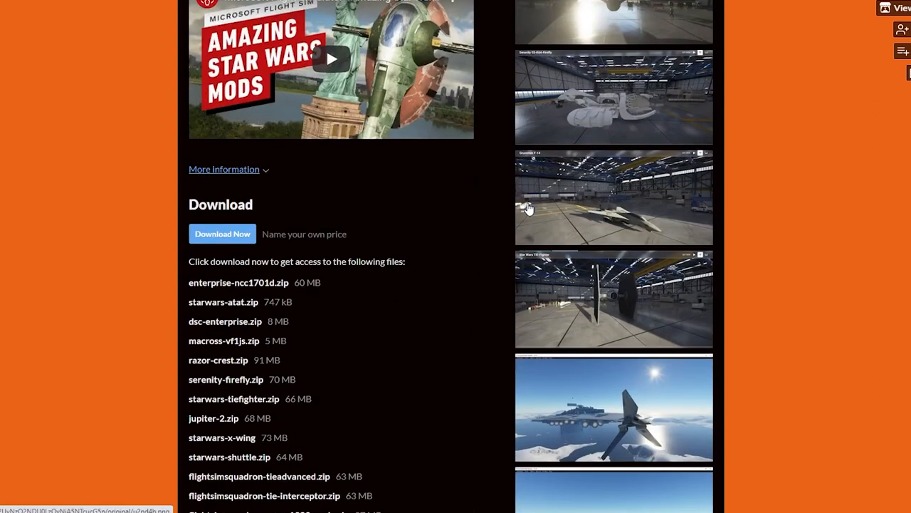
scroll("down", 3)
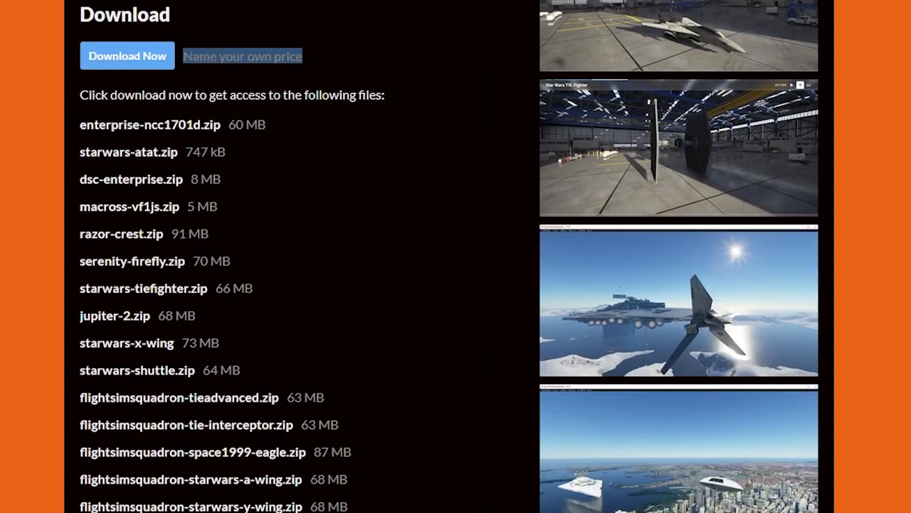
left_click(129, 56)
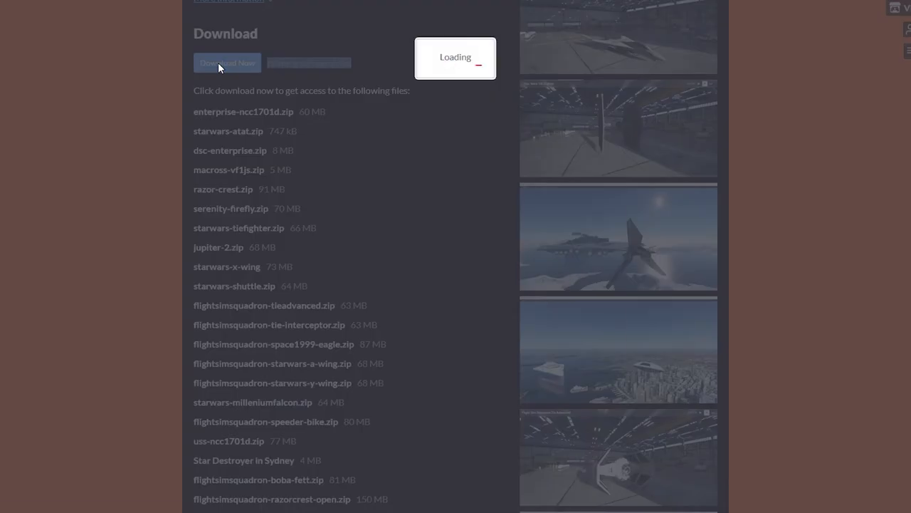
- Set the name-your-price amount to $1.00 and bring up the list of downloadable mod zips
left_click(228, 63)
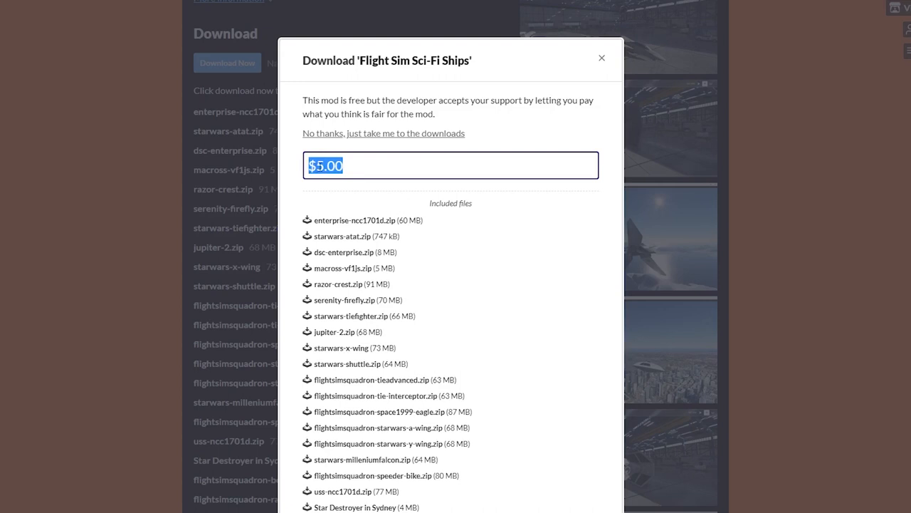
left_click(327, 165)
type("1")
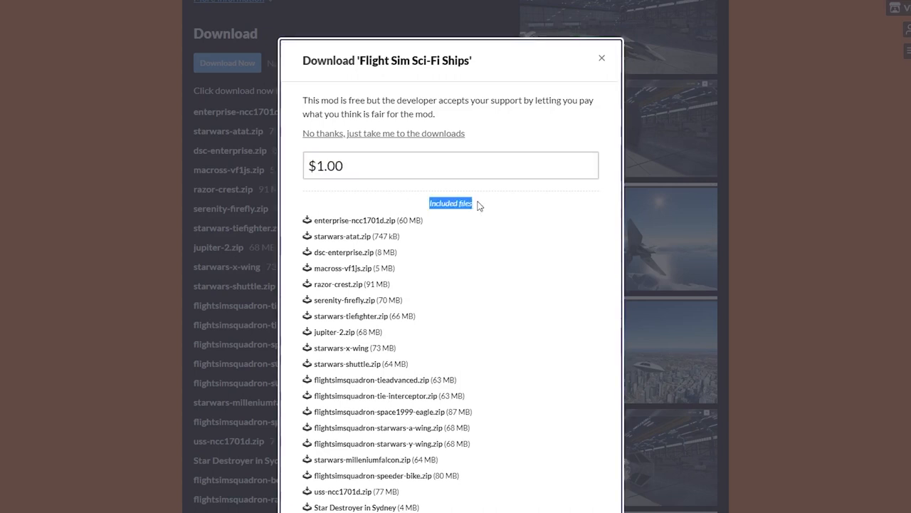
mouse_move(355, 390)
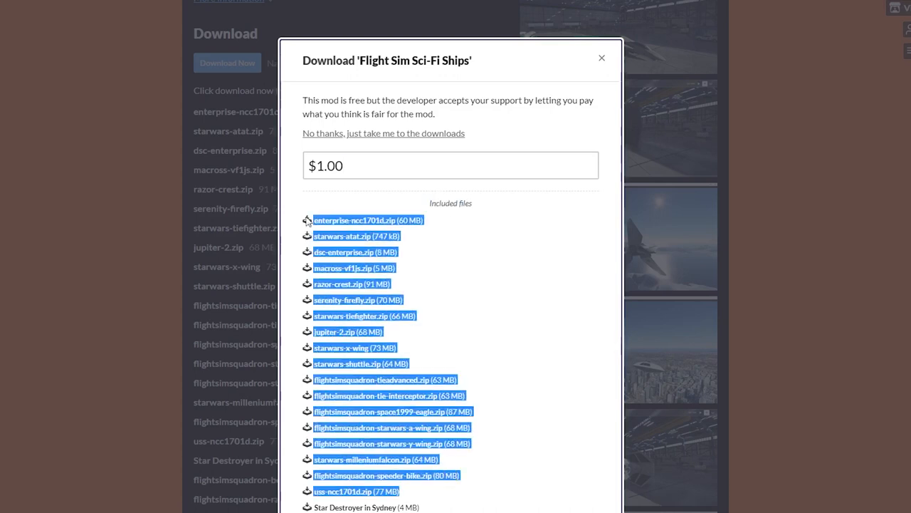
scroll("down", 3)
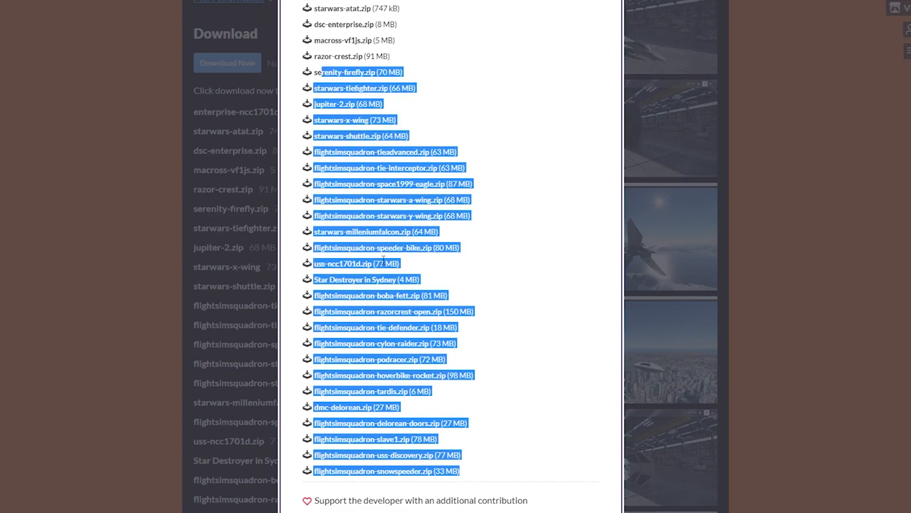
left_click(228, 63)
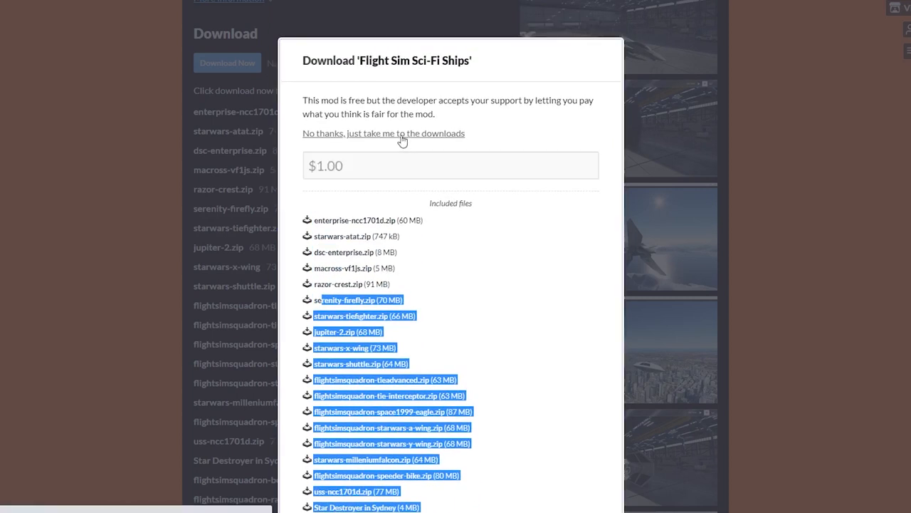
left_click(383, 134)
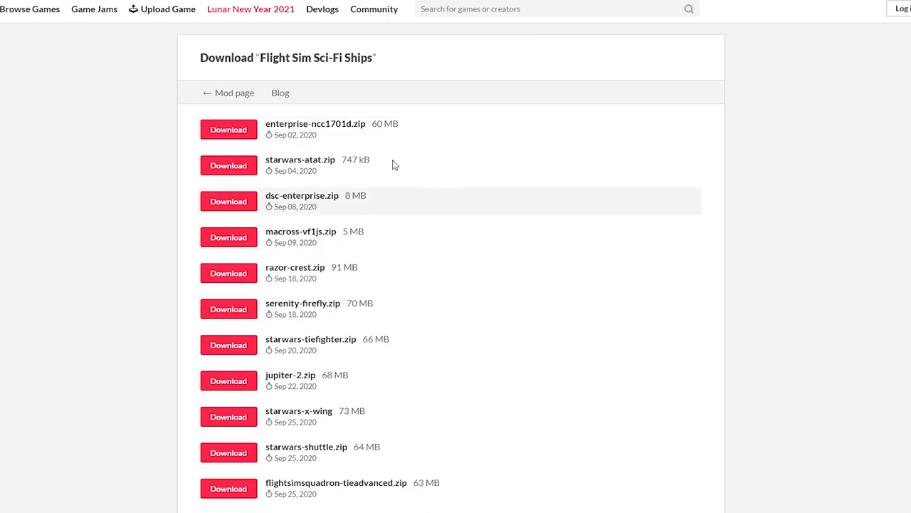
mouse_move(269, 326)
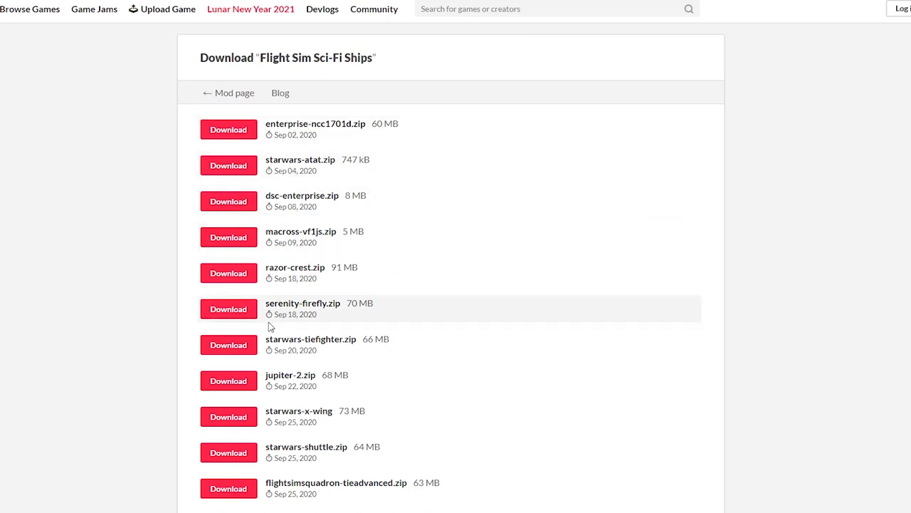
- Download dmc-delorean.zip from the Flight Sim Sci-Fi Ships file list
scroll("down", 3)
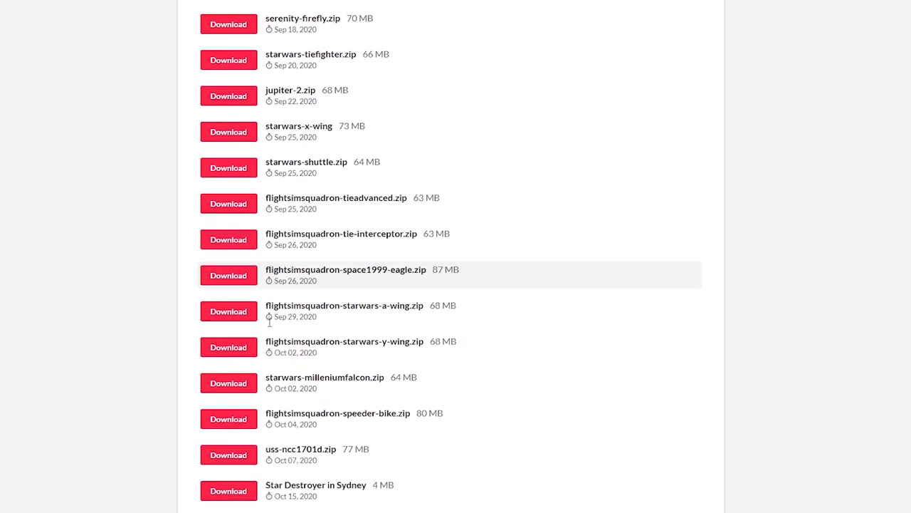
scroll("down", 3)
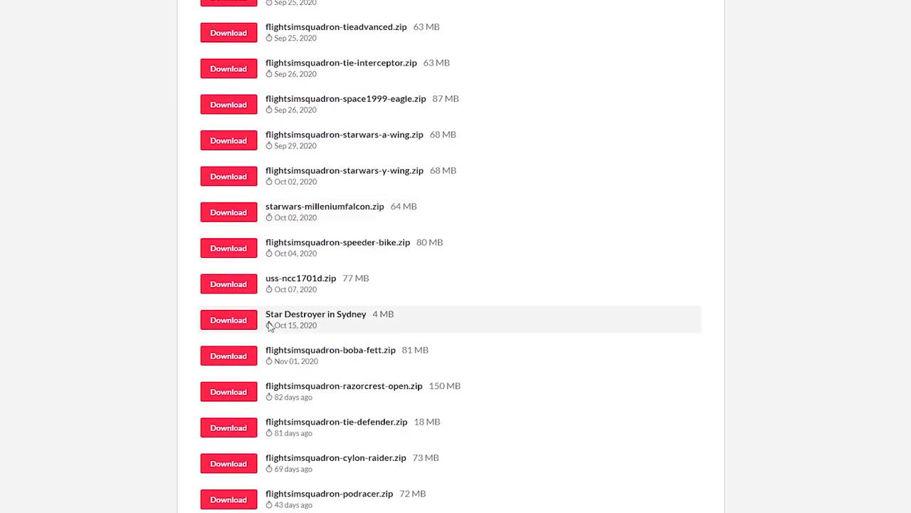
scroll("down", 3)
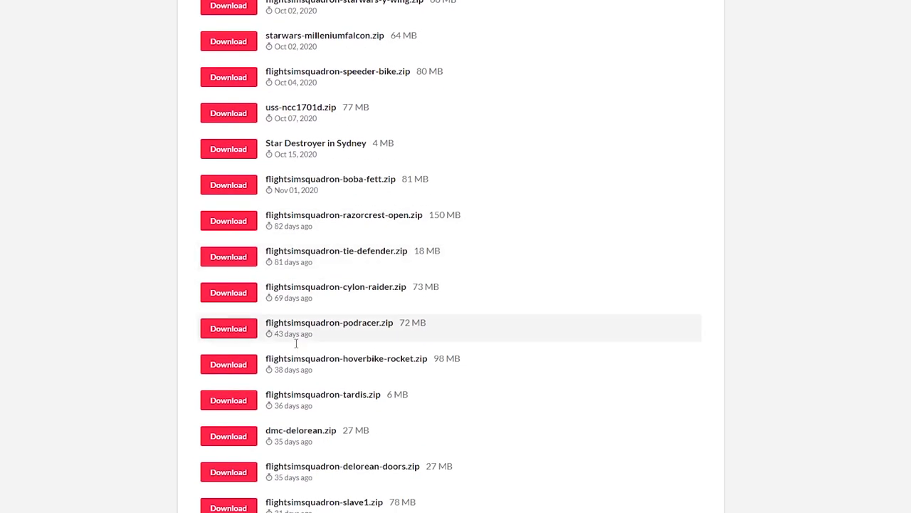
mouse_move(377, 433)
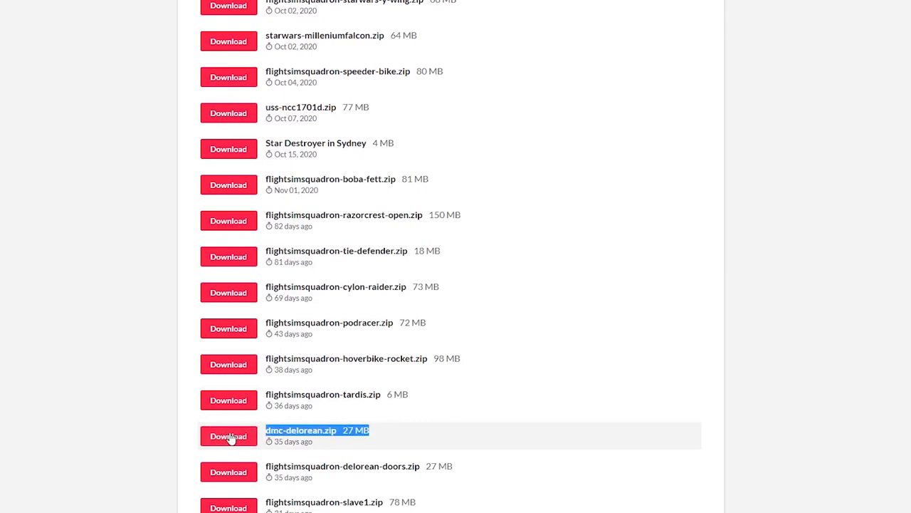
left_click(228, 436)
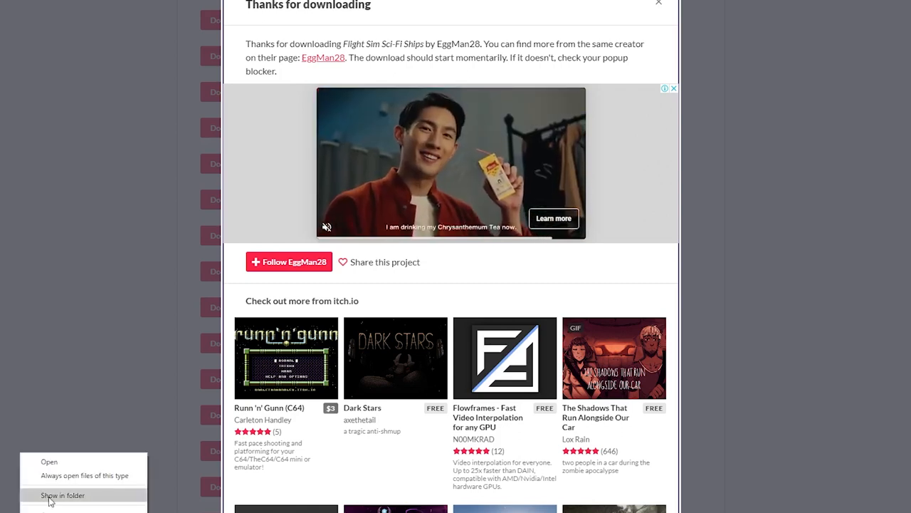
- Show the downloaded zip and open D:\WFM\Community in a second Explorer window
left_click(63, 495)
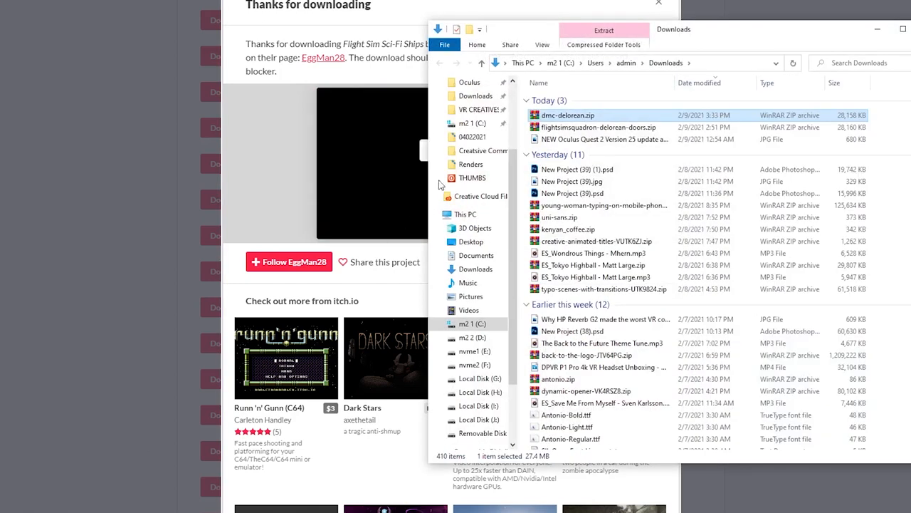
mouse_move(548, 121)
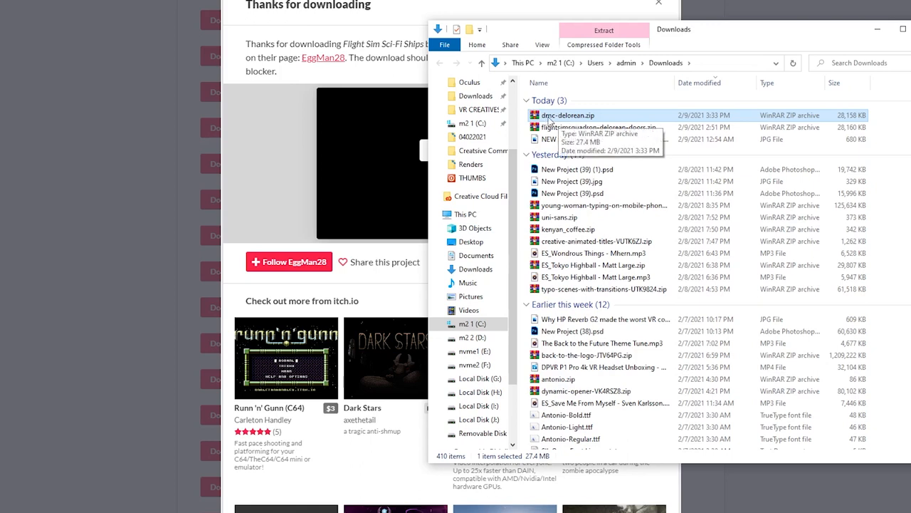
right_click(470, 336)
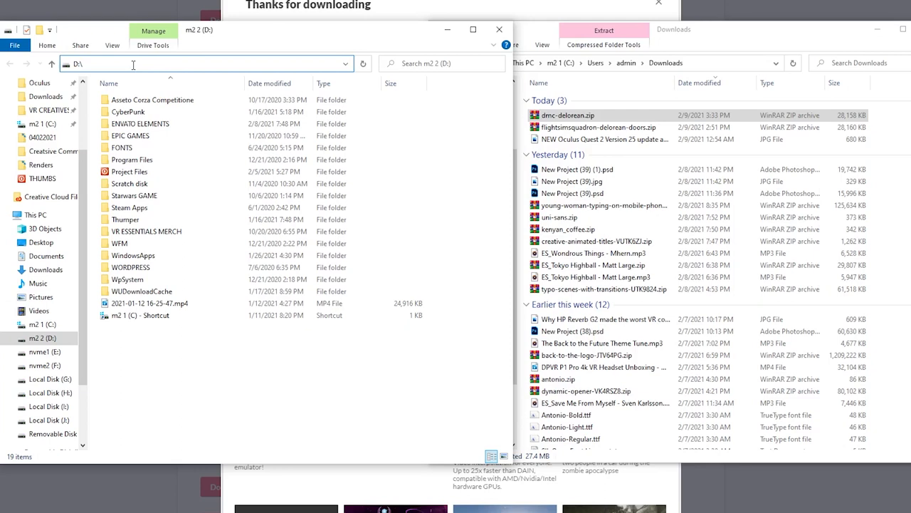
type("WFM")
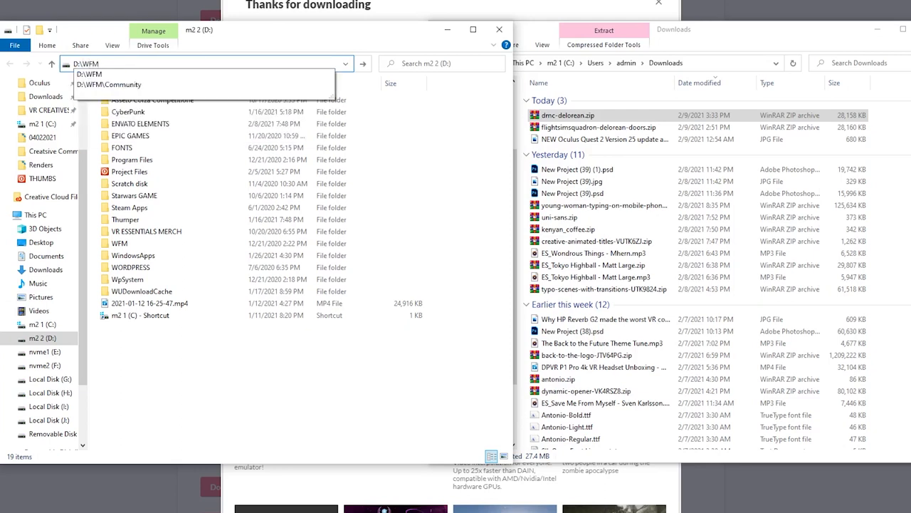
type("\\Com")
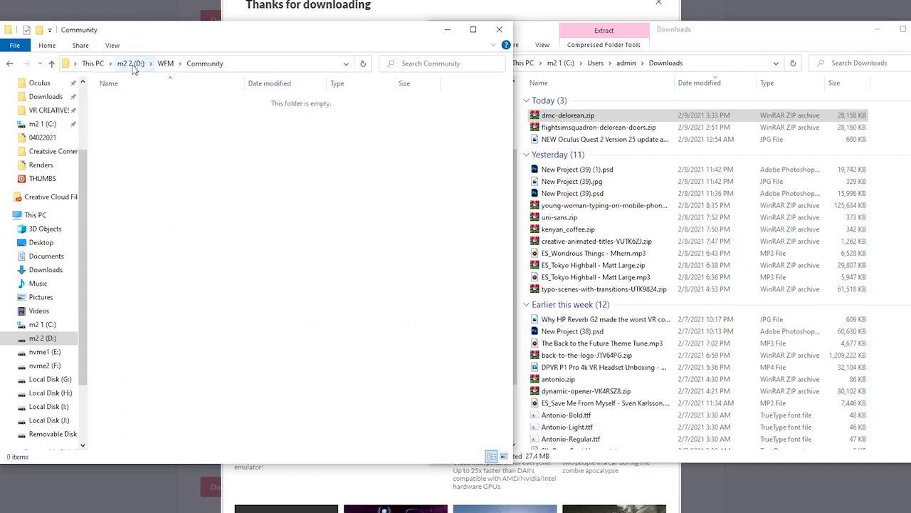
left_click(566, 114)
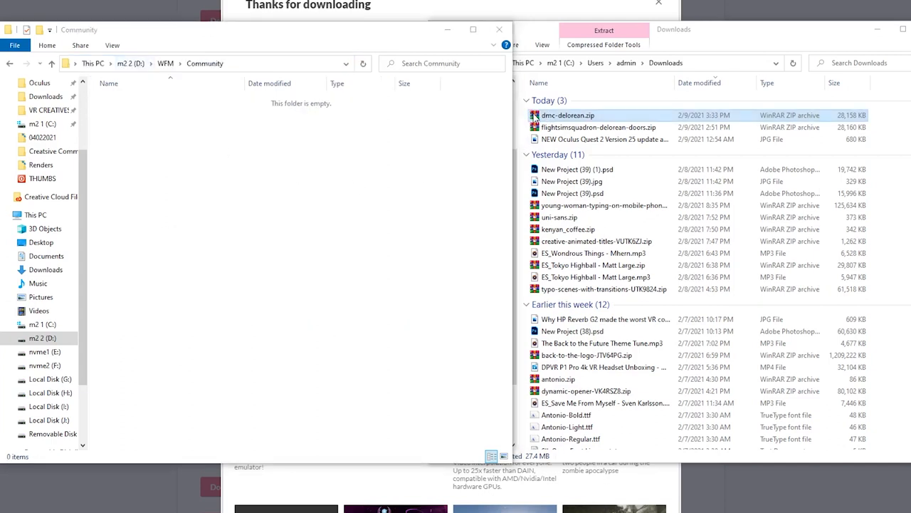
- Copy dmc-delorean.zip into Community and extract it into a dmc-delorean folder
left_click_drag(568, 114, 245, 185)
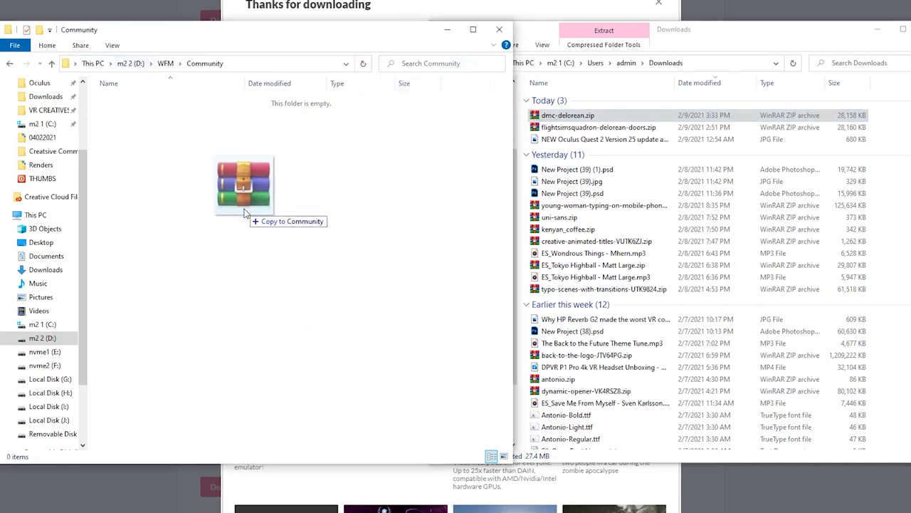
right_click(137, 100)
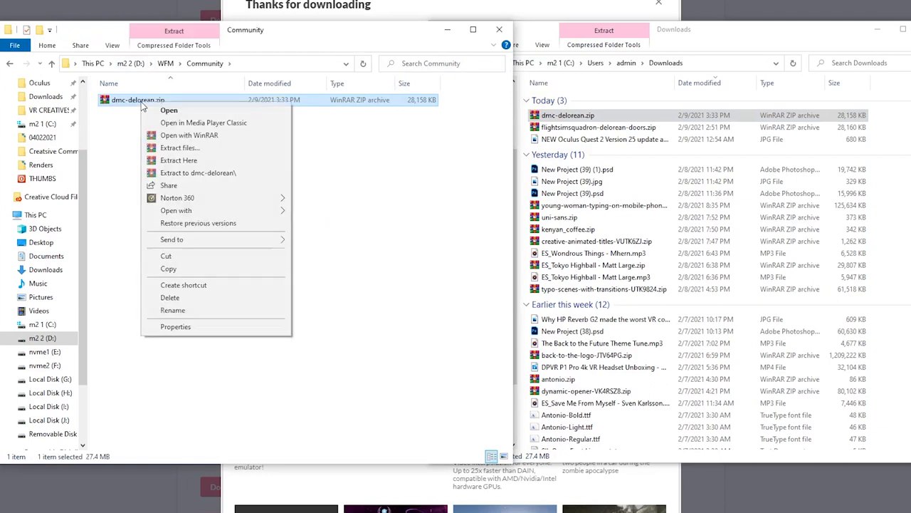
left_click(159, 164)
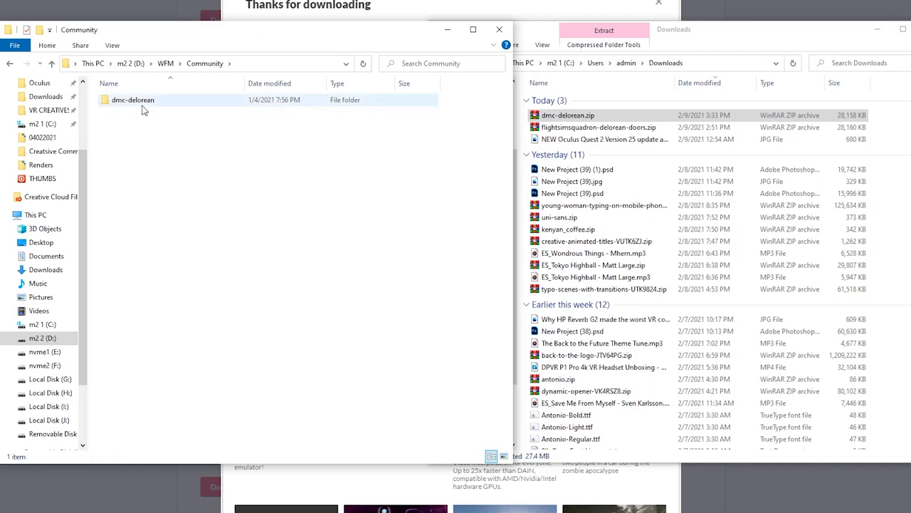
double_click(132, 99)
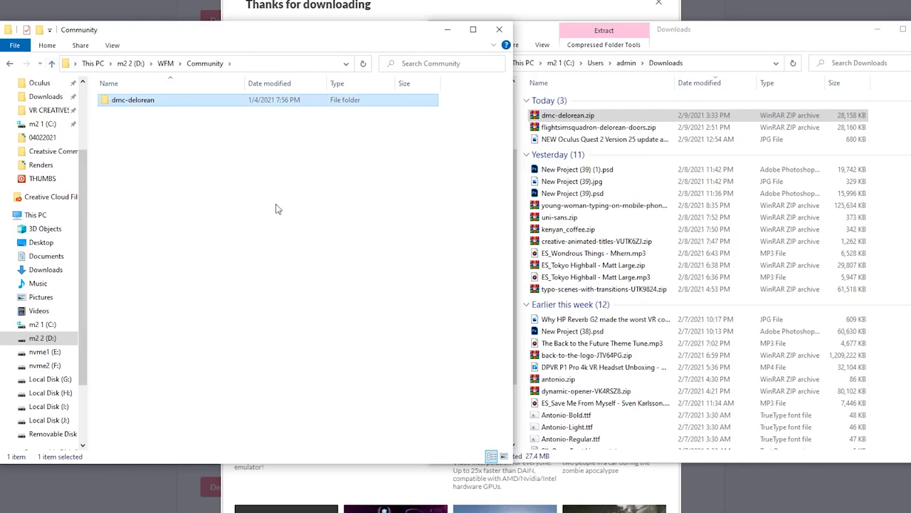
mouse_move(291, 222)
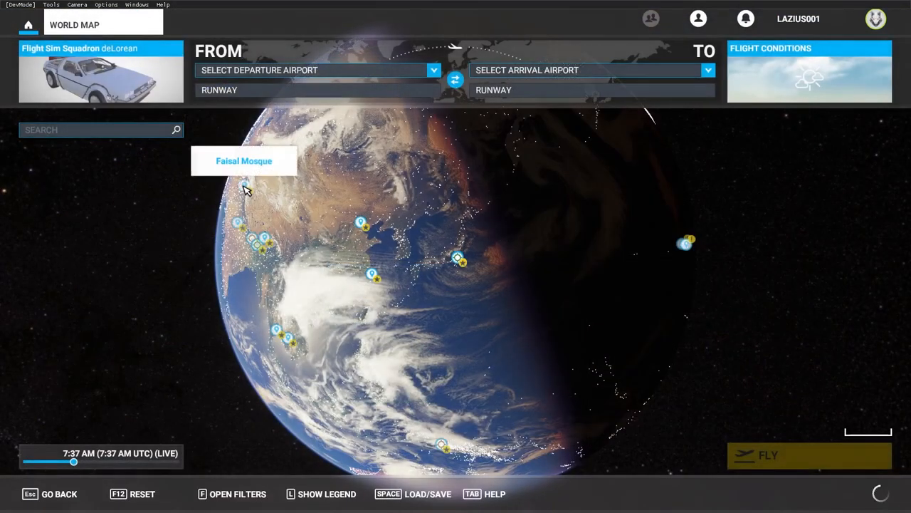
- Choose the Flight Sim Squadron deLorean from the aircraft selection list
left_click(100, 78)
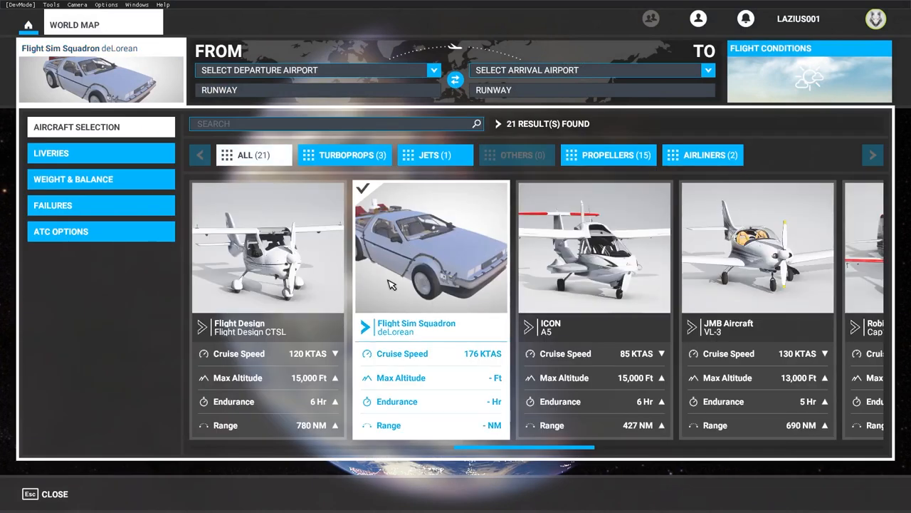
mouse_move(426, 318)
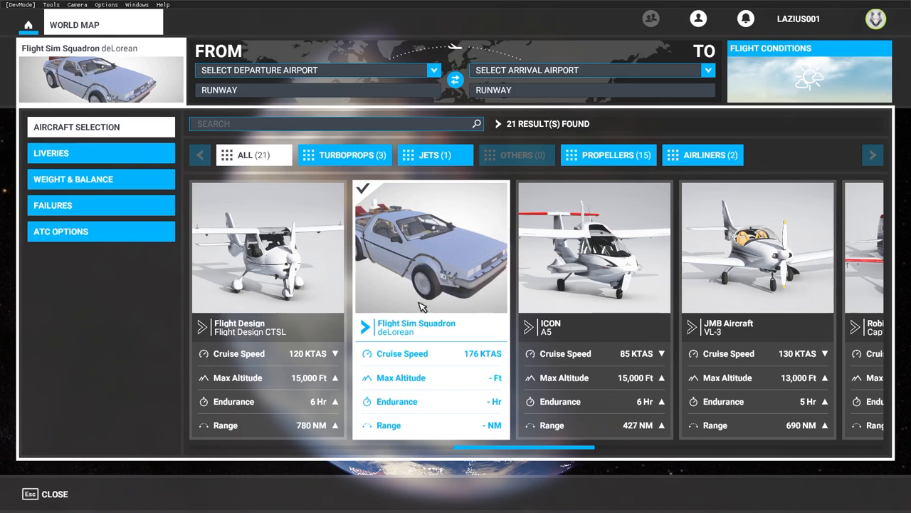
mouse_move(420, 267)
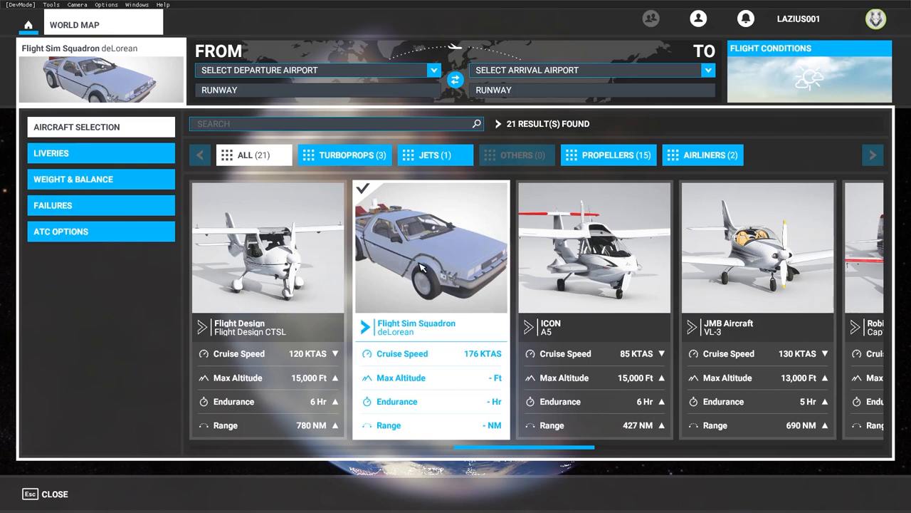
left_click(12, 504)
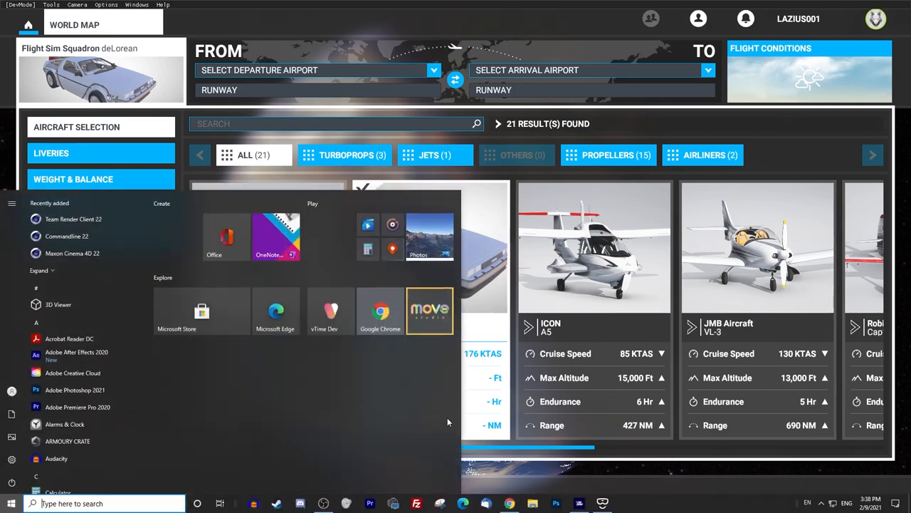